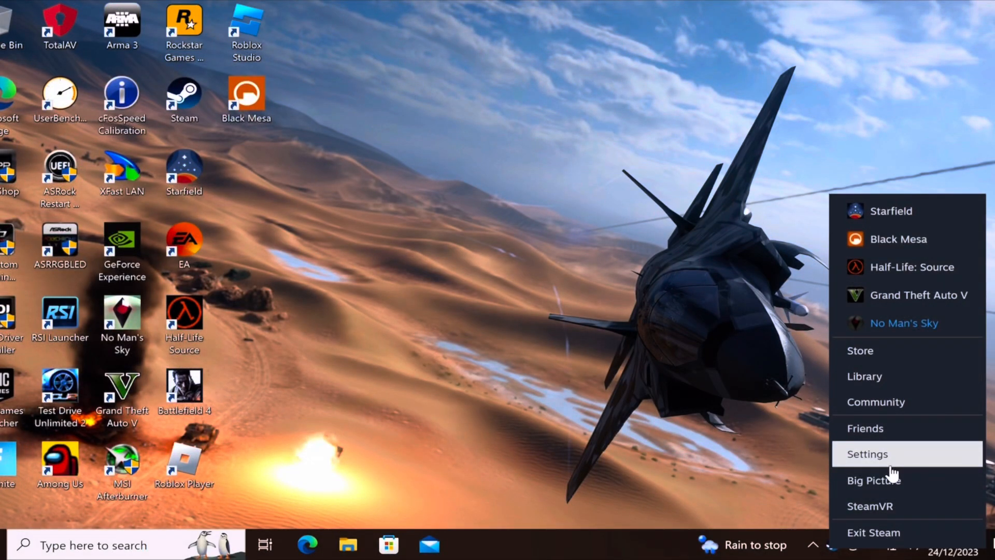
pyautogui.moveTo(874, 480)
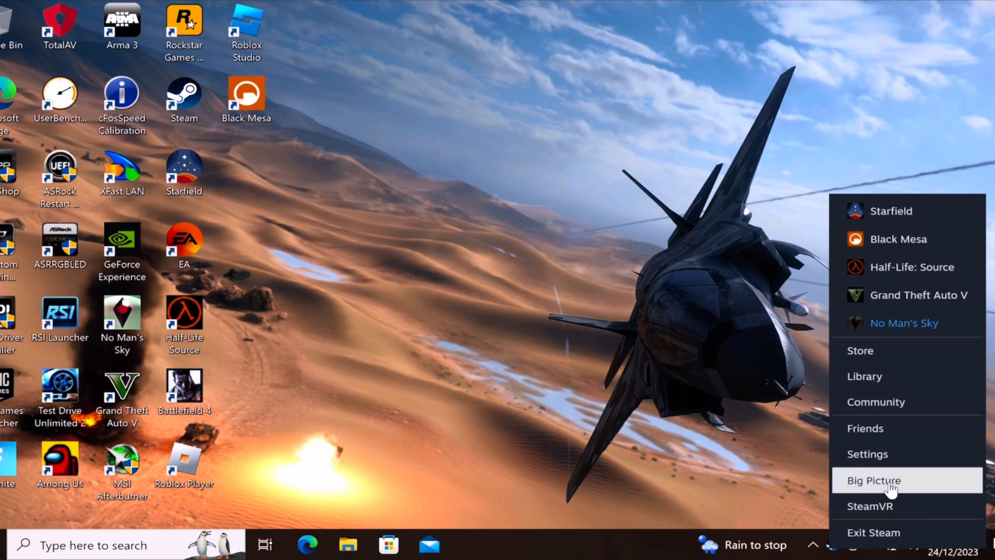
# Step: Open Steam Settings from the tray icon menu
pyautogui.click(867, 454)
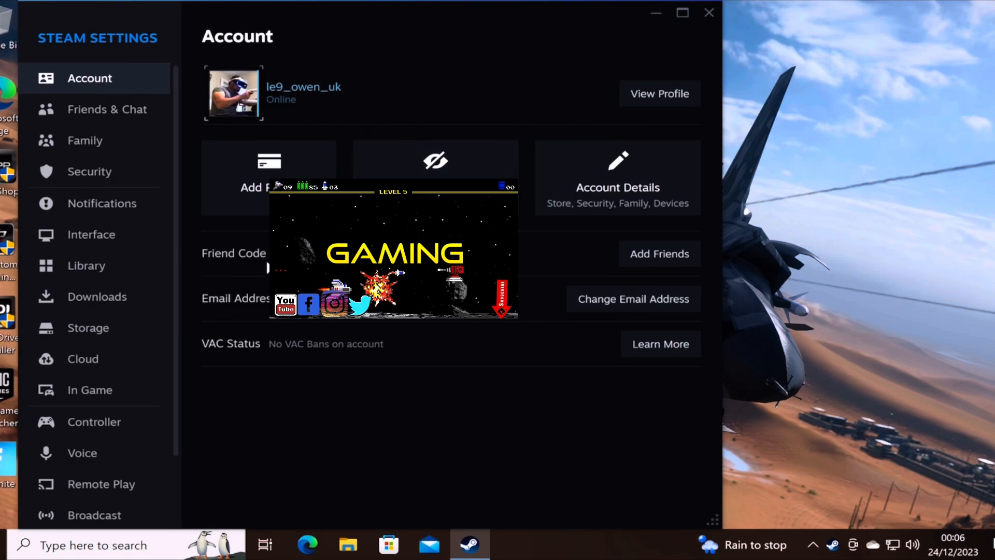
pyautogui.moveTo(82, 359)
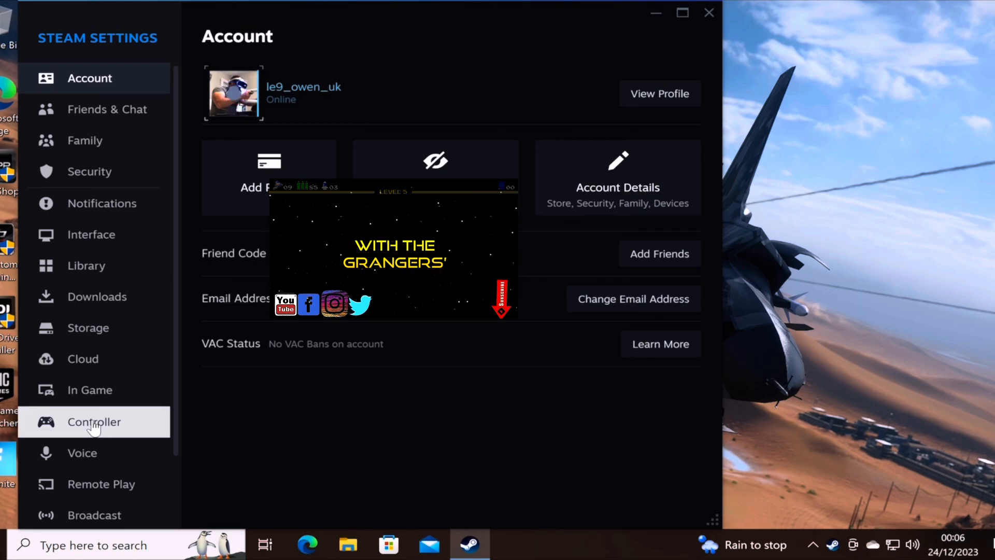
# Step: Open Controller settings and edit the Desktop Layout under Non-Game Controller Layouts
pyautogui.click(94, 421)
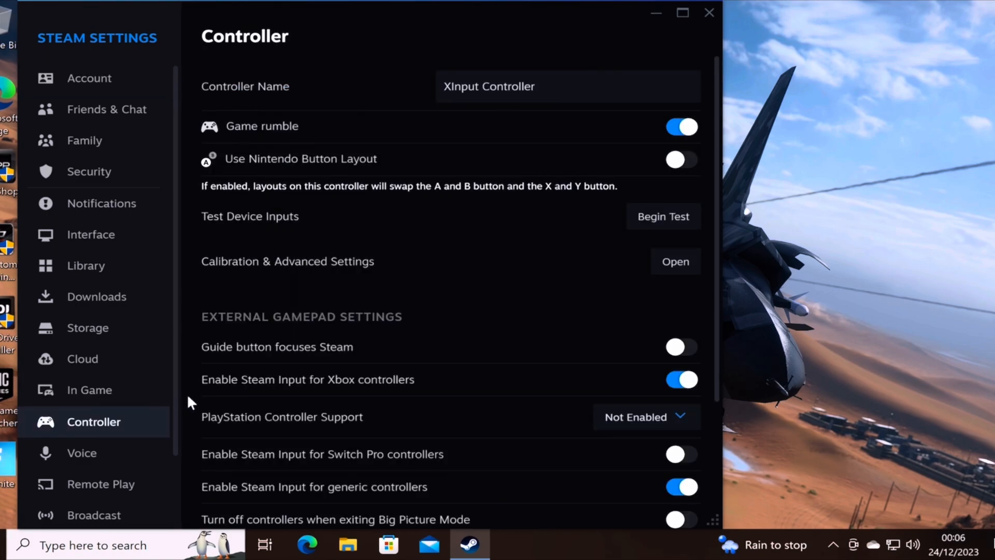
pyautogui.scroll(-3)
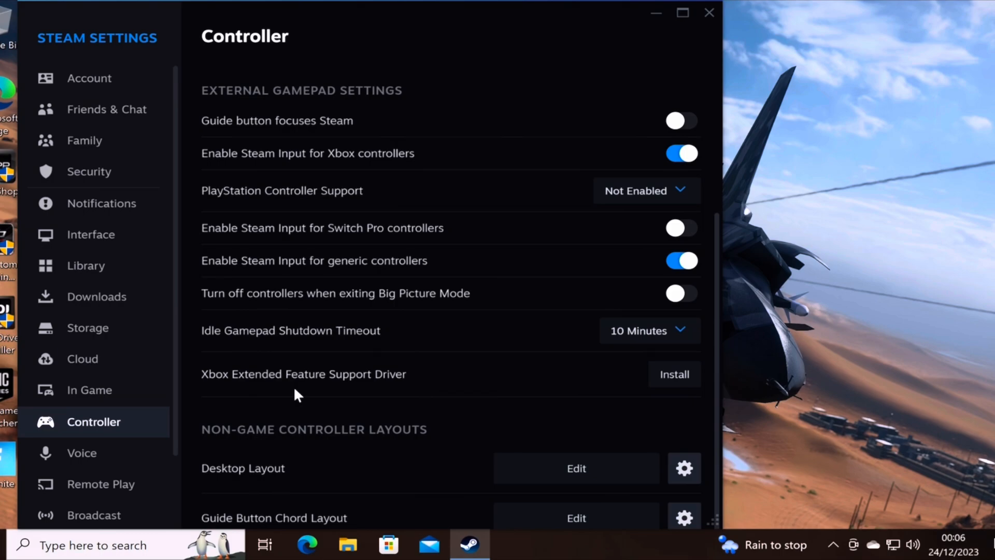
pyautogui.moveTo(576, 468)
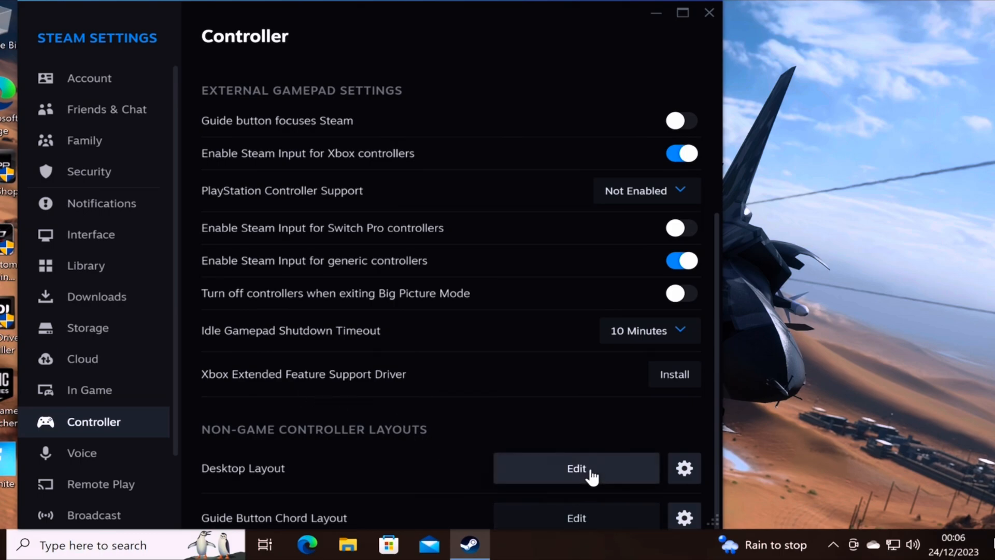
pyautogui.moveTo(569, 476)
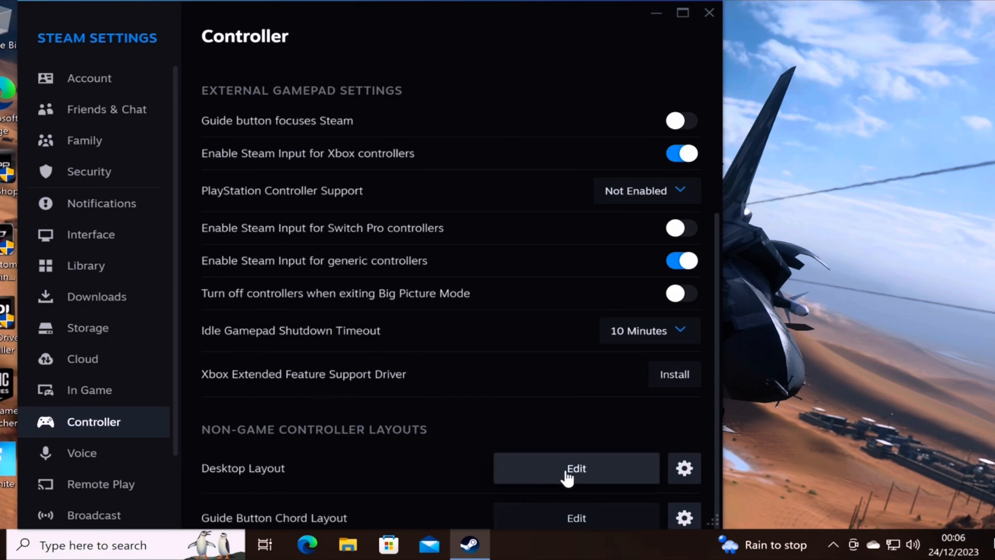
pyautogui.click(574, 467)
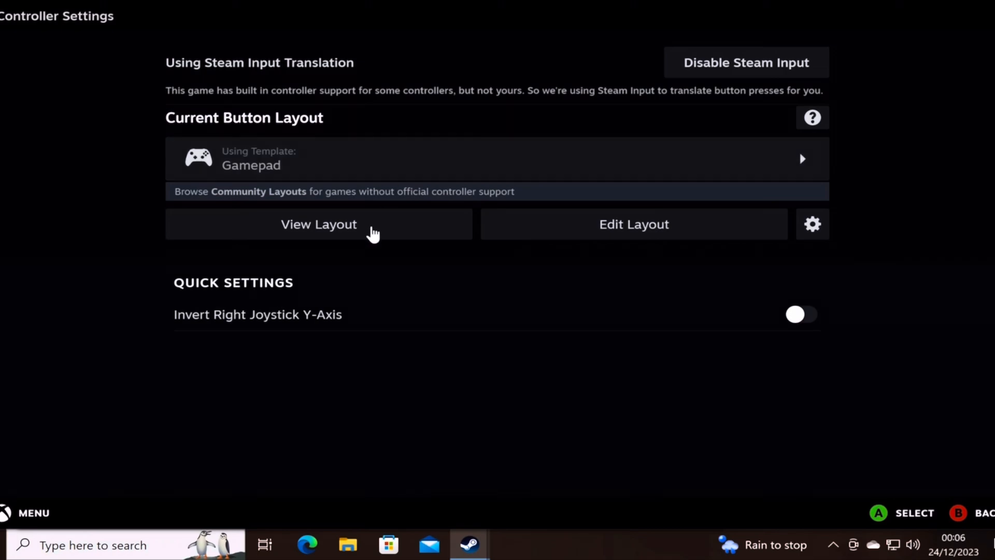
# Step: Browse layouts and preview the Official Layout for Desktop Configuration
pyautogui.click(317, 224)
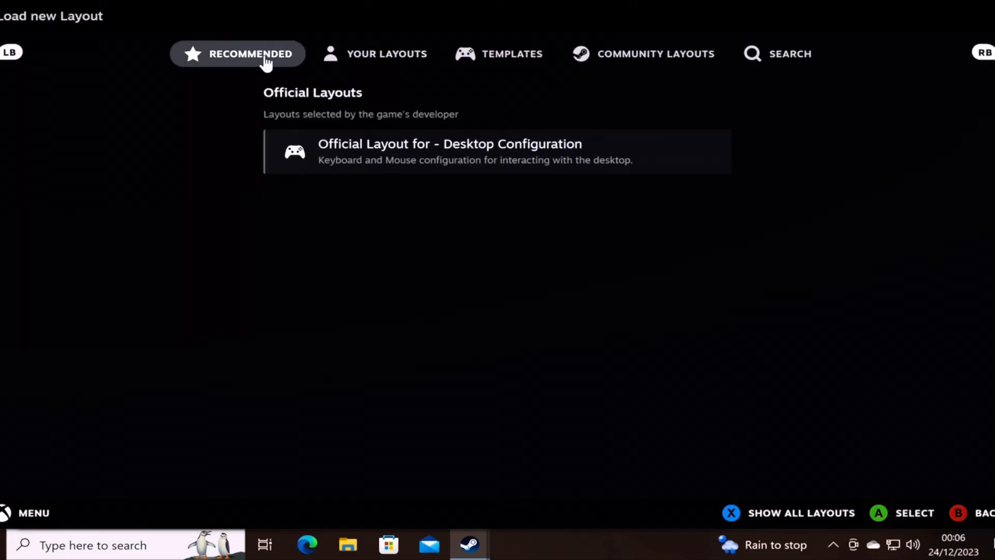
pyautogui.click(448, 151)
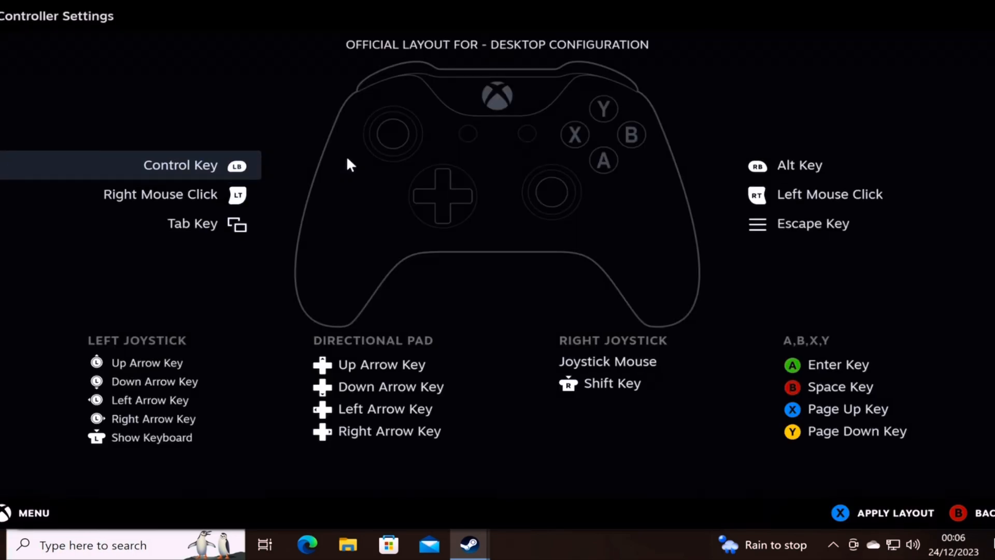
pyautogui.moveTo(311, 257)
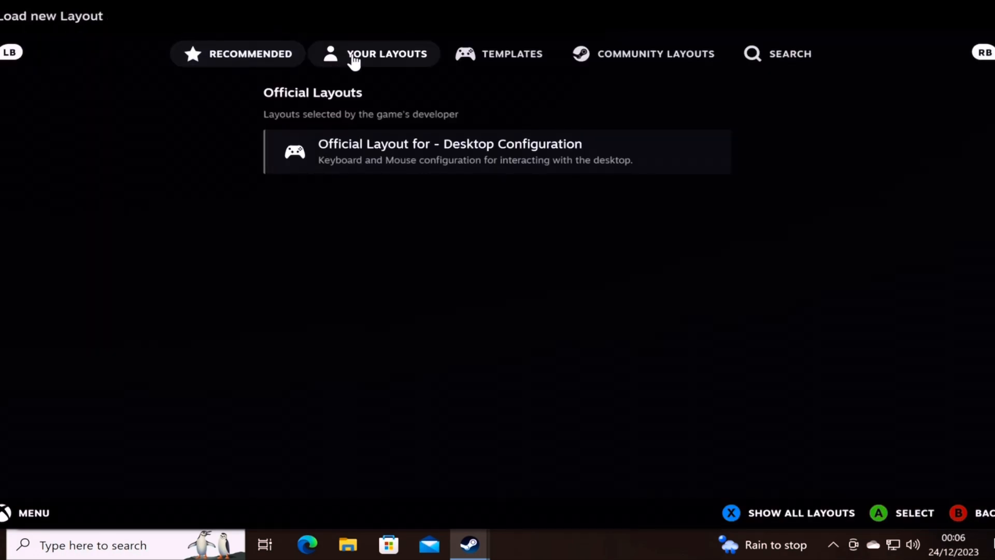
# Step: Check Your Layouts, then switch to Templates and apply the Gamepad template
pyautogui.click(375, 54)
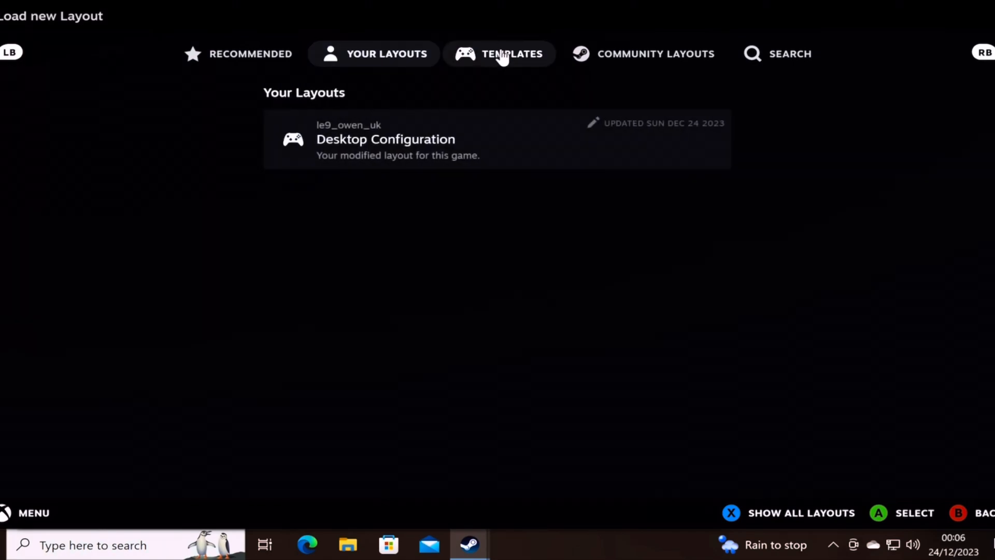
pyautogui.click(499, 53)
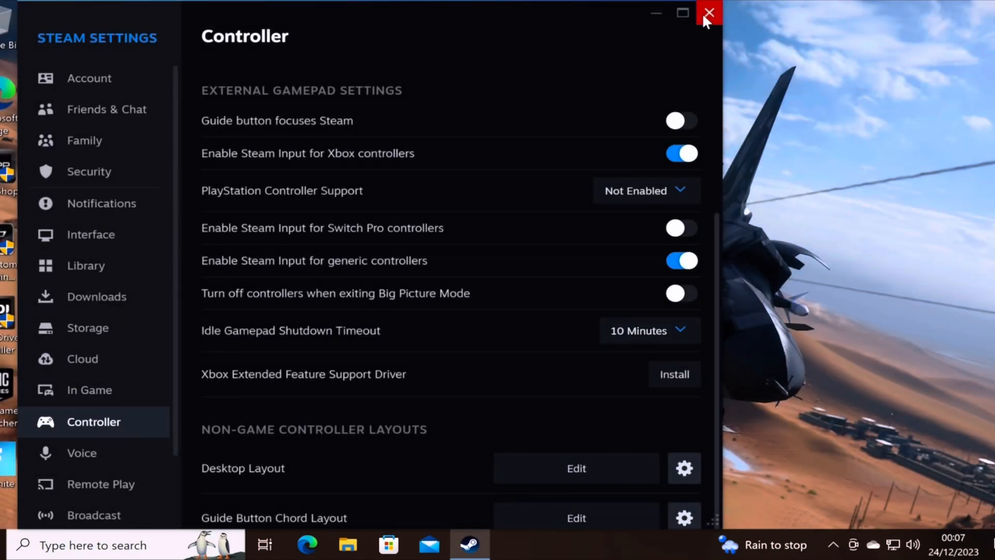
# Step: Close the Steam Settings window
pyautogui.click(708, 12)
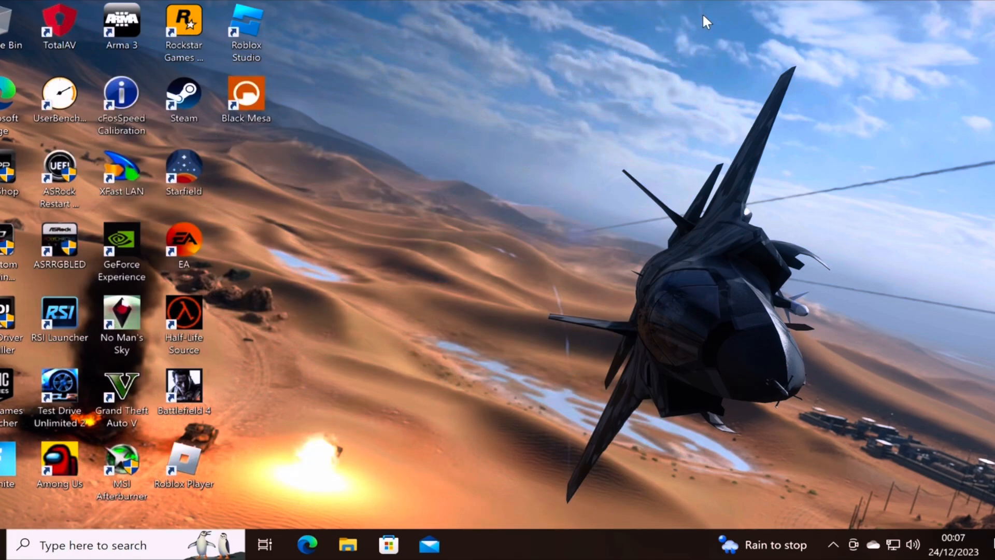